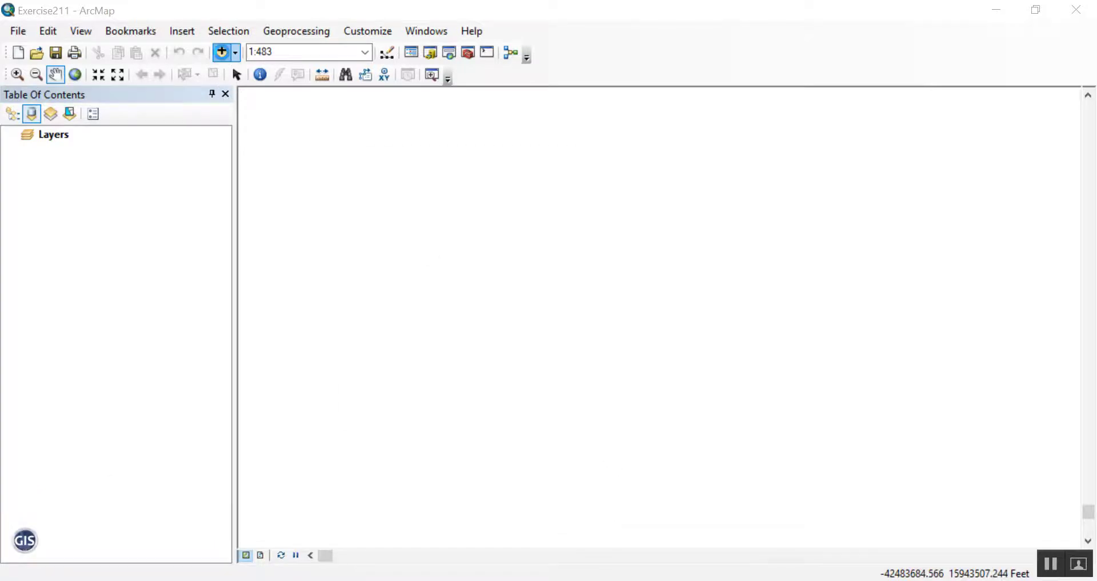
Step: Browse to Chapter 2 - Exercises > Data and choose Cities.dbf in Add Data
left_click(220, 51)
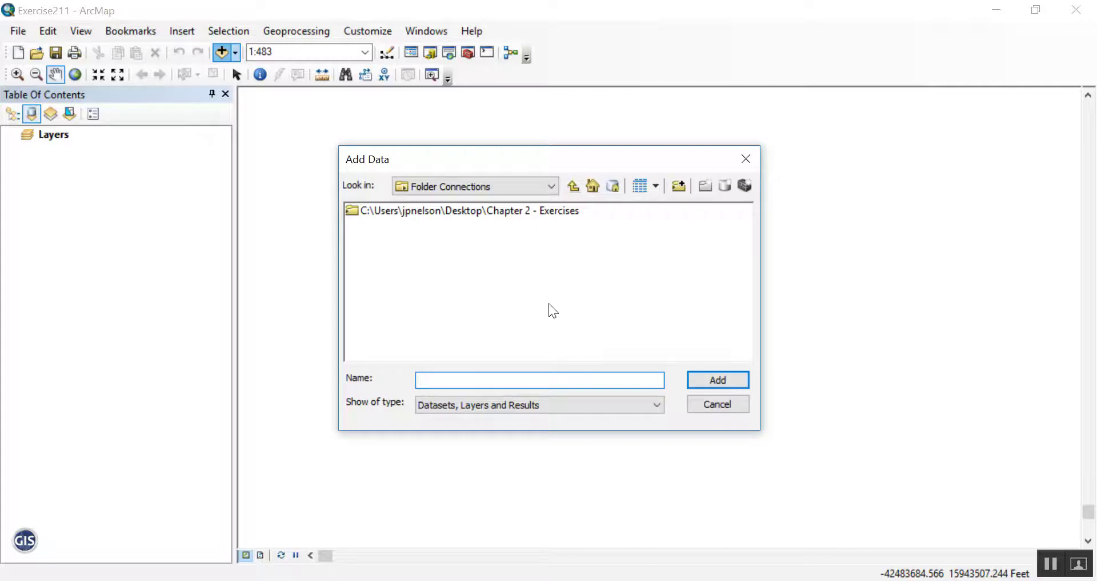
double_click(466, 210)
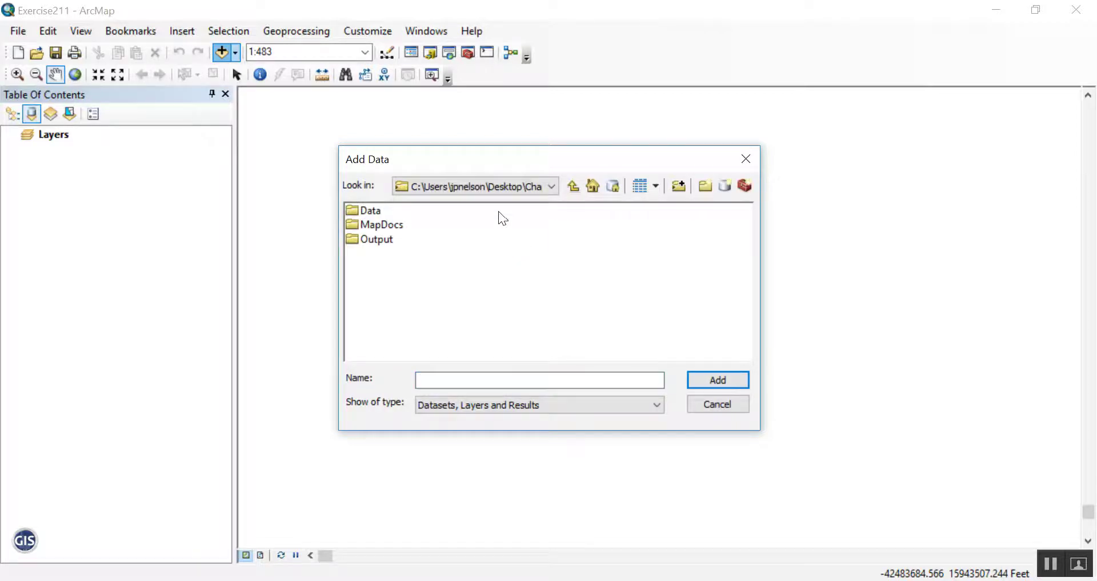
double_click(369, 211)
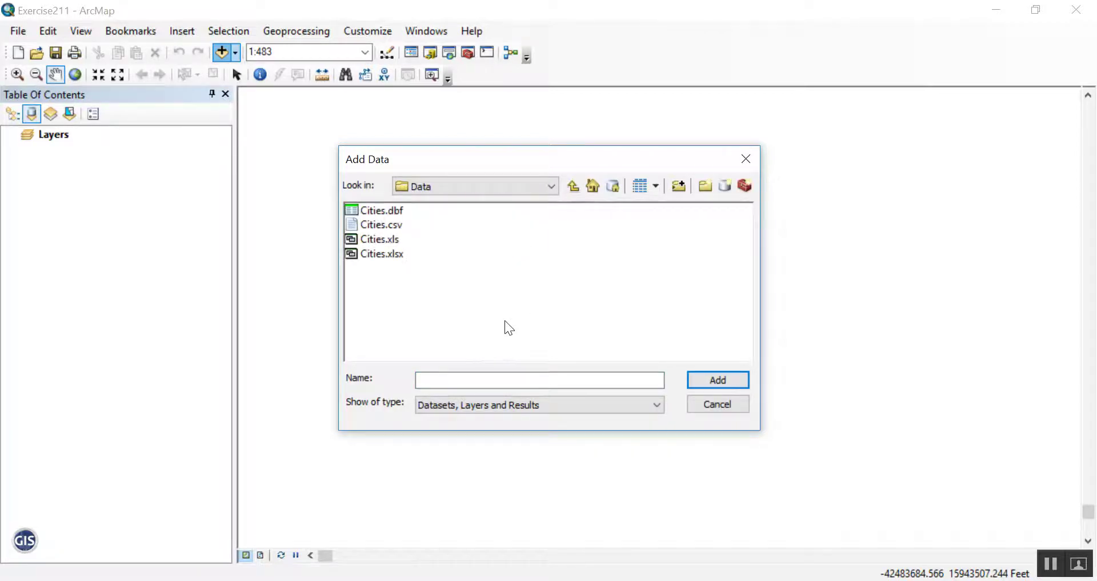
mouse_move(434, 235)
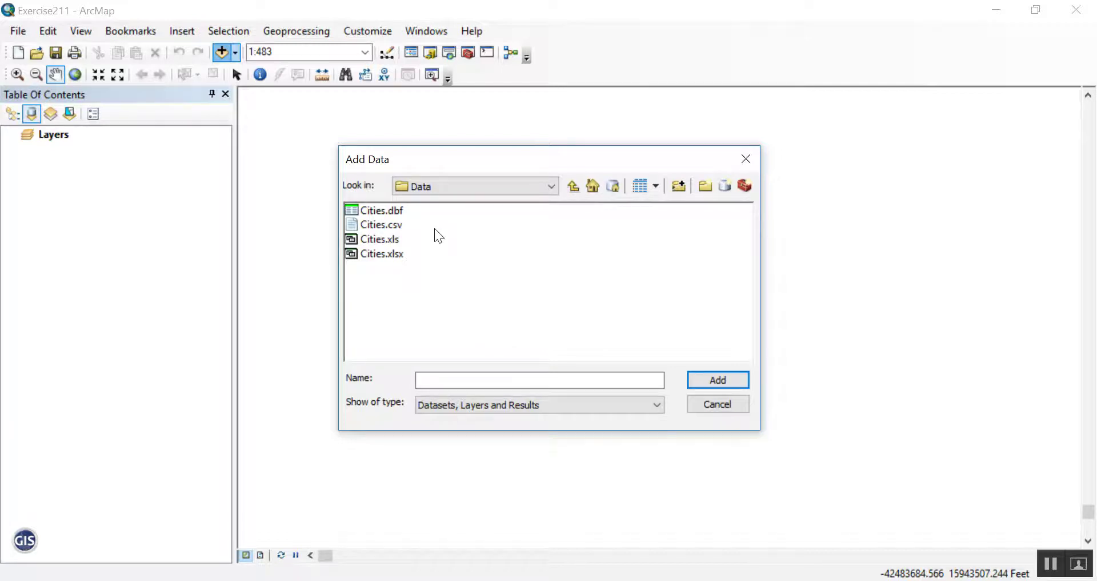
left_click(381, 210)
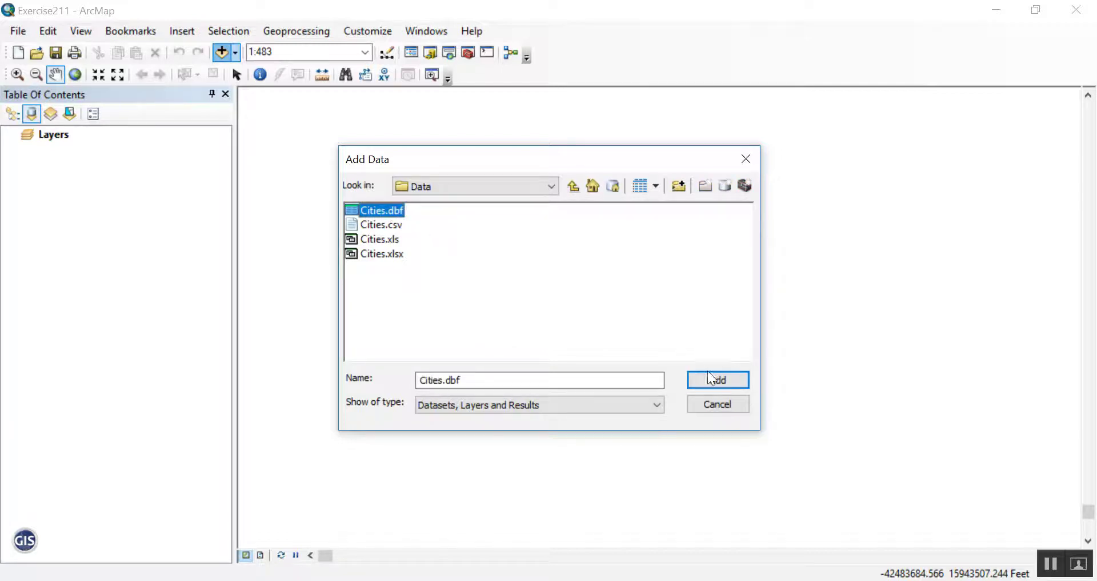
Step: Add Cities.dbf so the Cities table appears in the table of contents
left_click(716, 379)
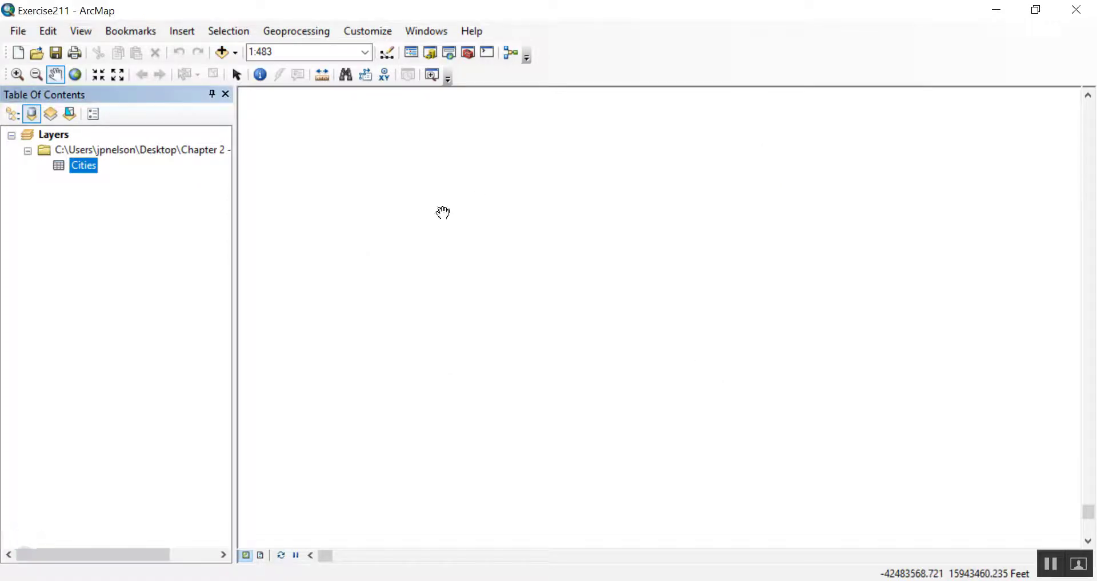
left_click(82, 164)
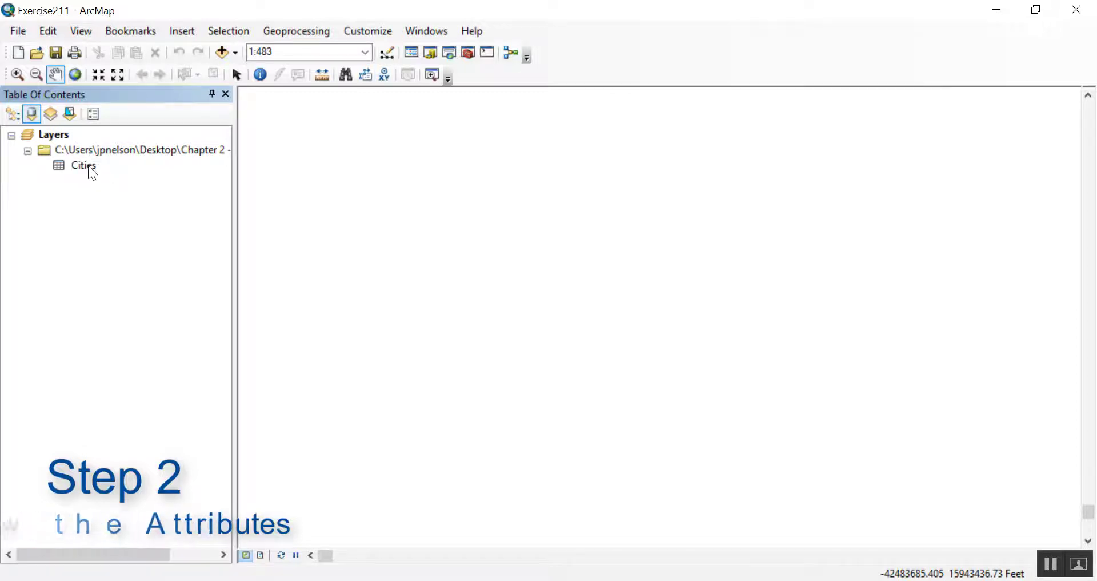
Step: Open the Cities attribute table showing Latitude, Longitude and Name fields
right_click(82, 165)
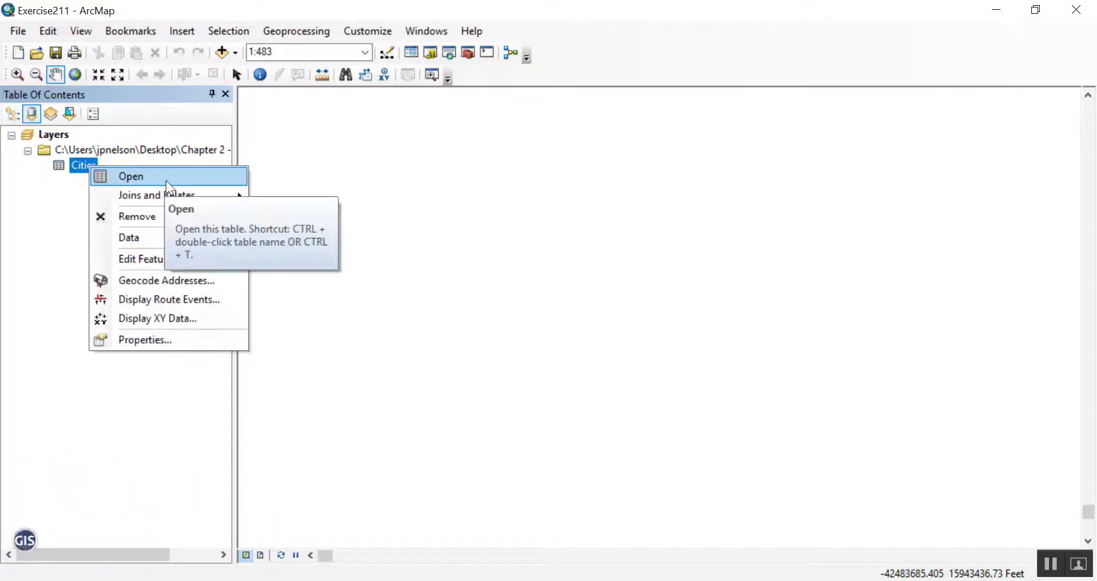
left_click(130, 176)
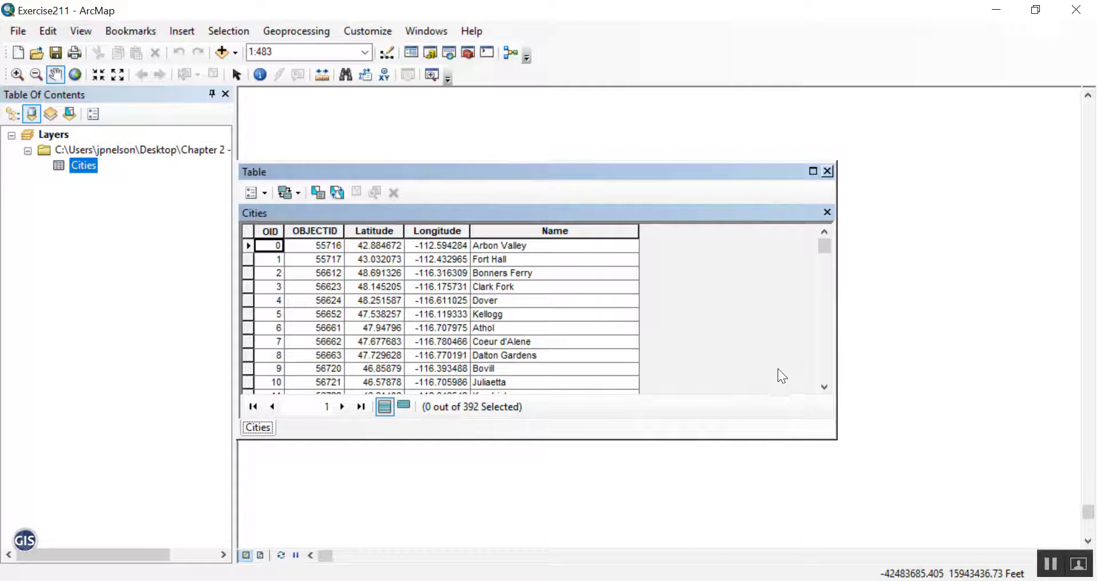
mouse_move(384, 245)
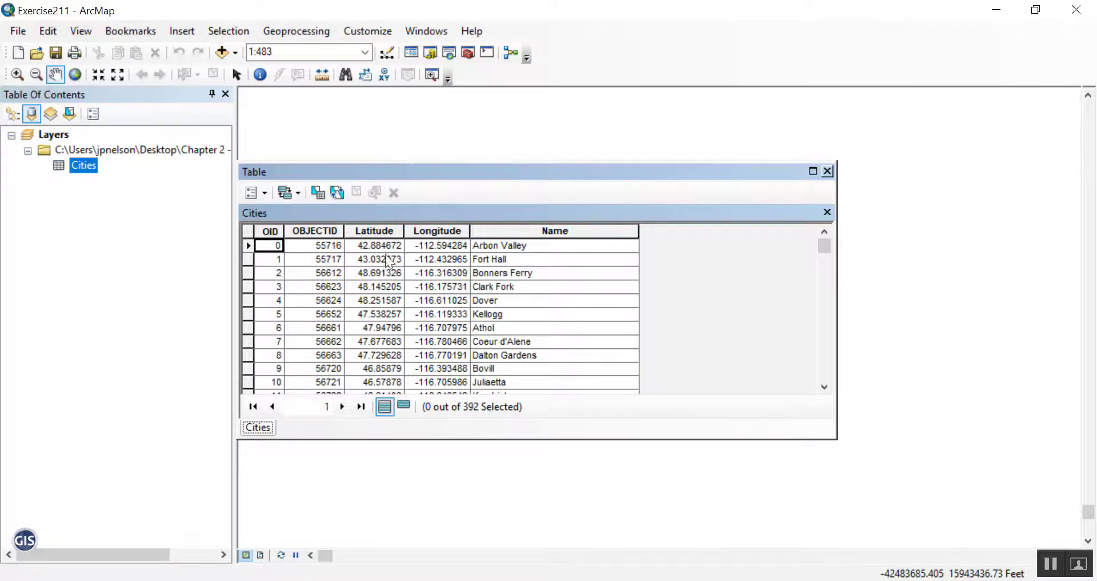
mouse_move(602, 417)
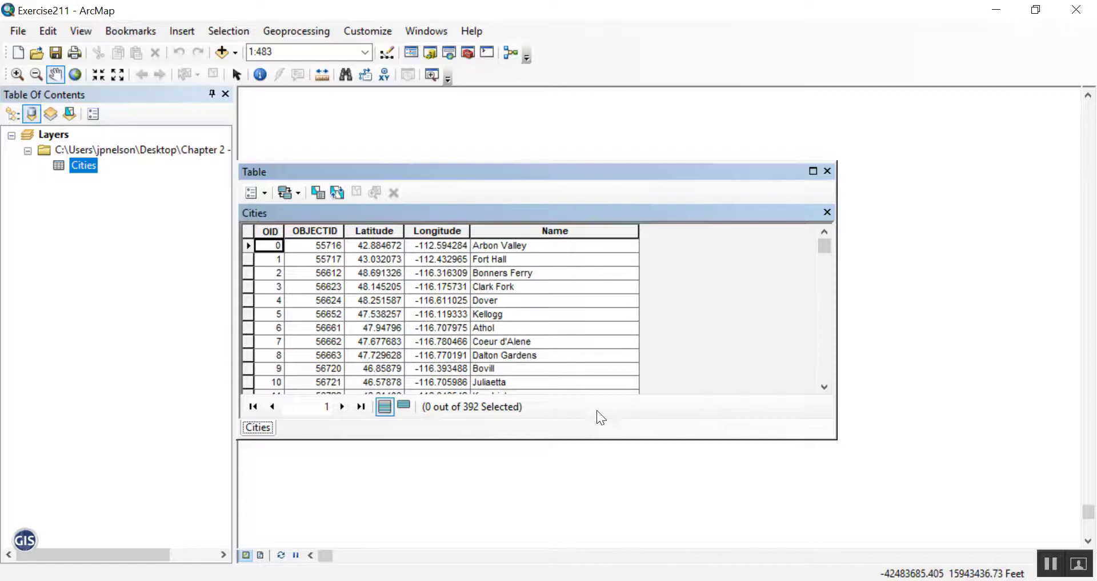